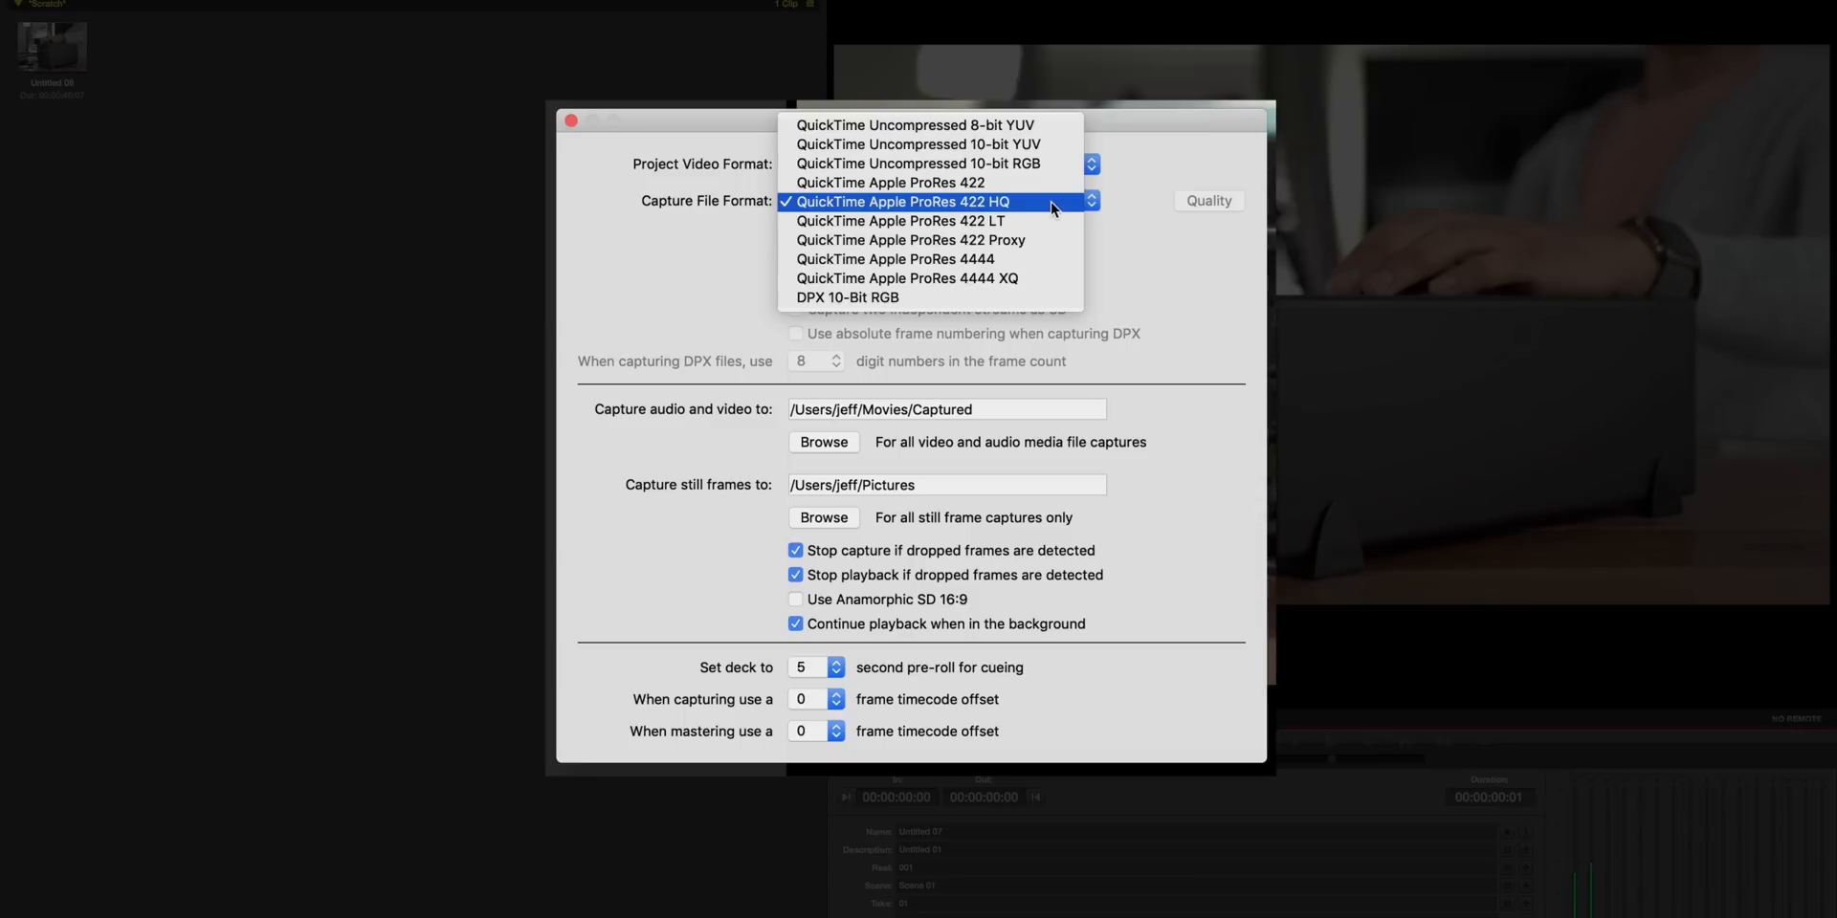
# Keep QuickTime Apple ProRes 422 HQ as the capture format and review clip Untitled 06 in Playback.
pyautogui.click(907, 201)
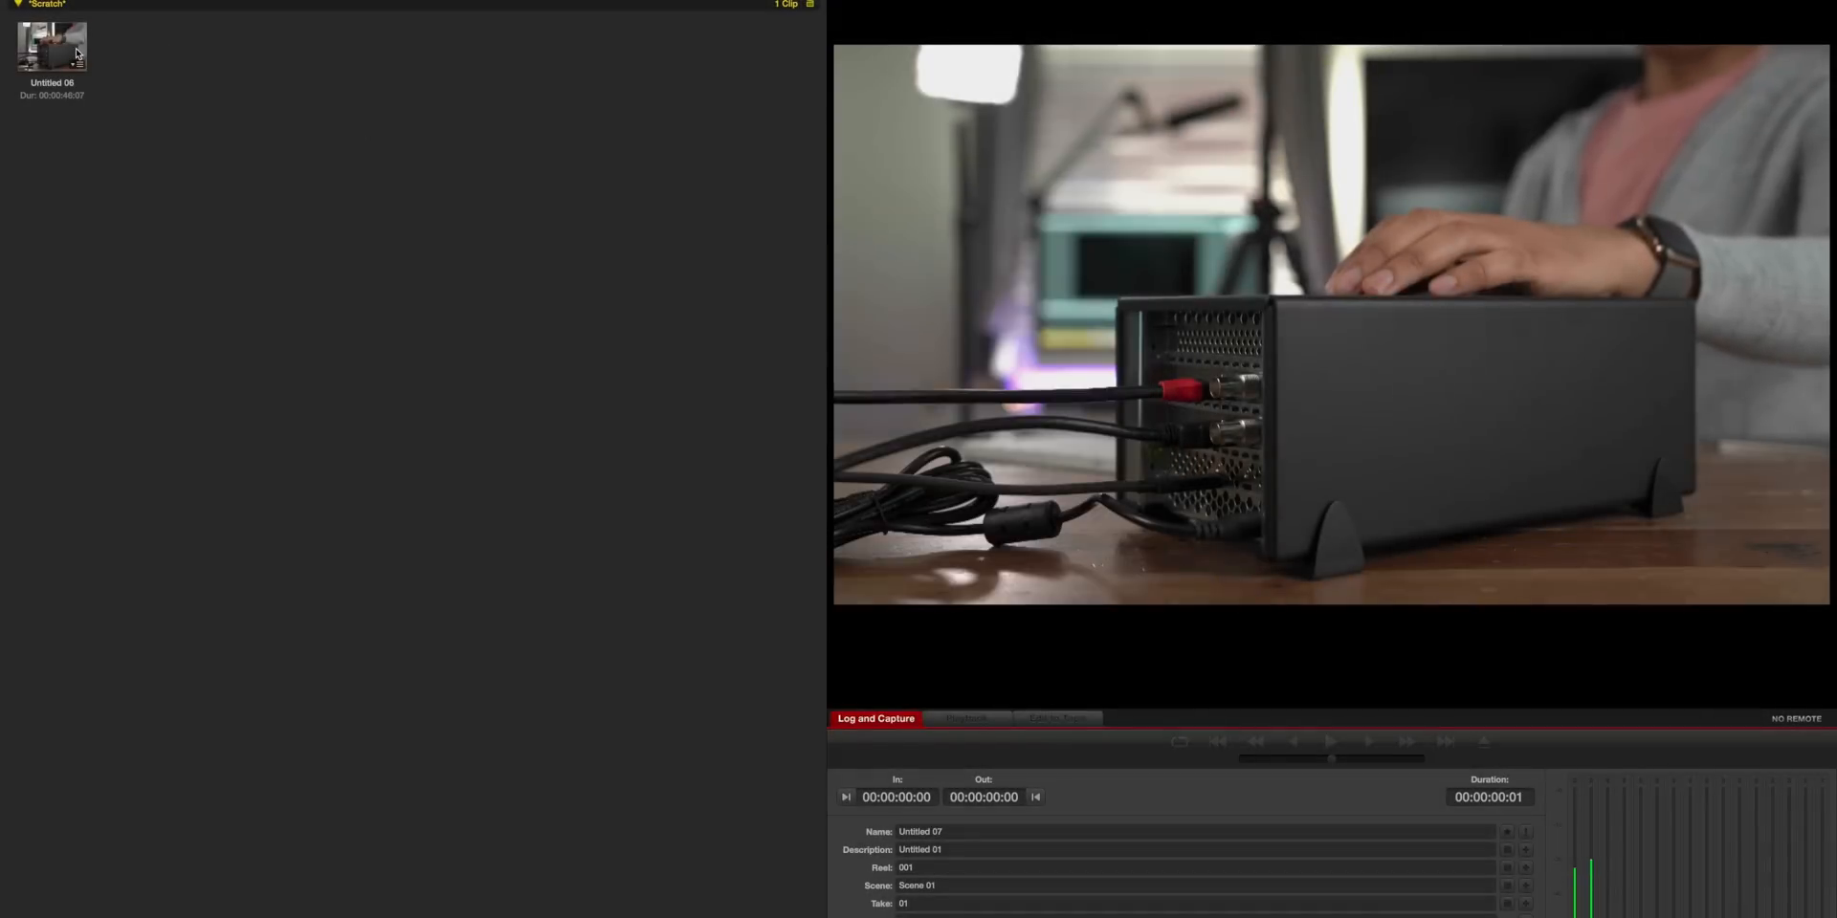
pyautogui.click(964, 717)
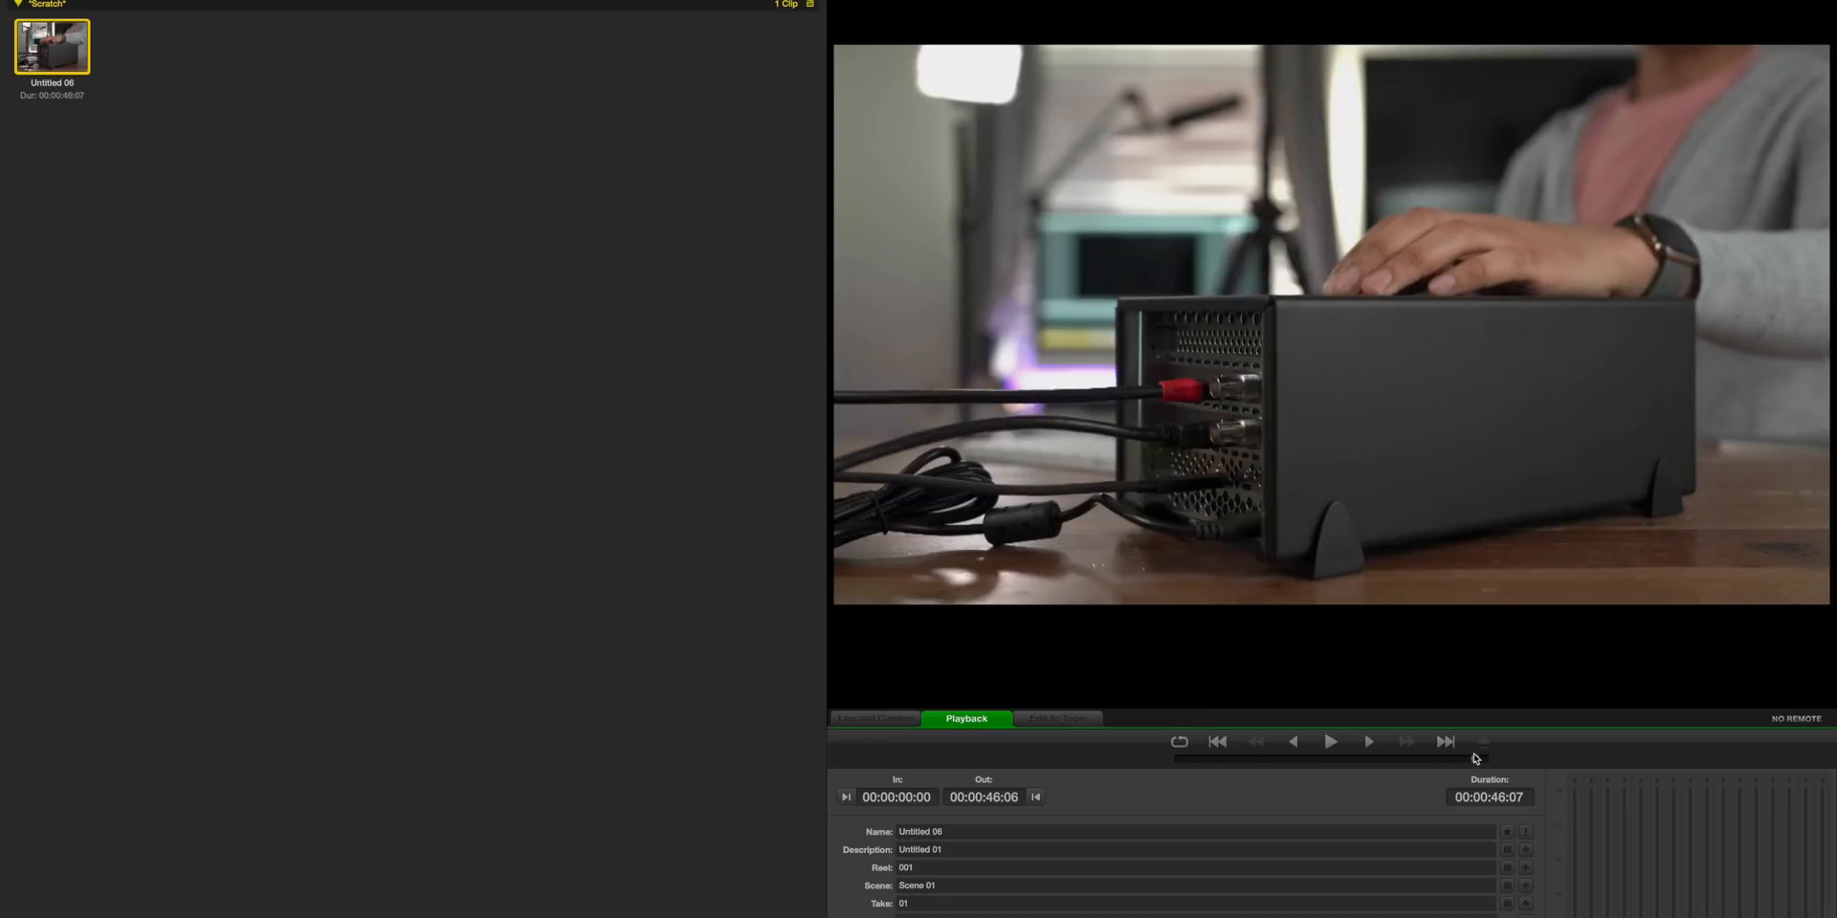
# Return to Log and Capture and record new clip Untitled 07 (00:00:07:14) into the Scratch bin.
pyautogui.click(875, 717)
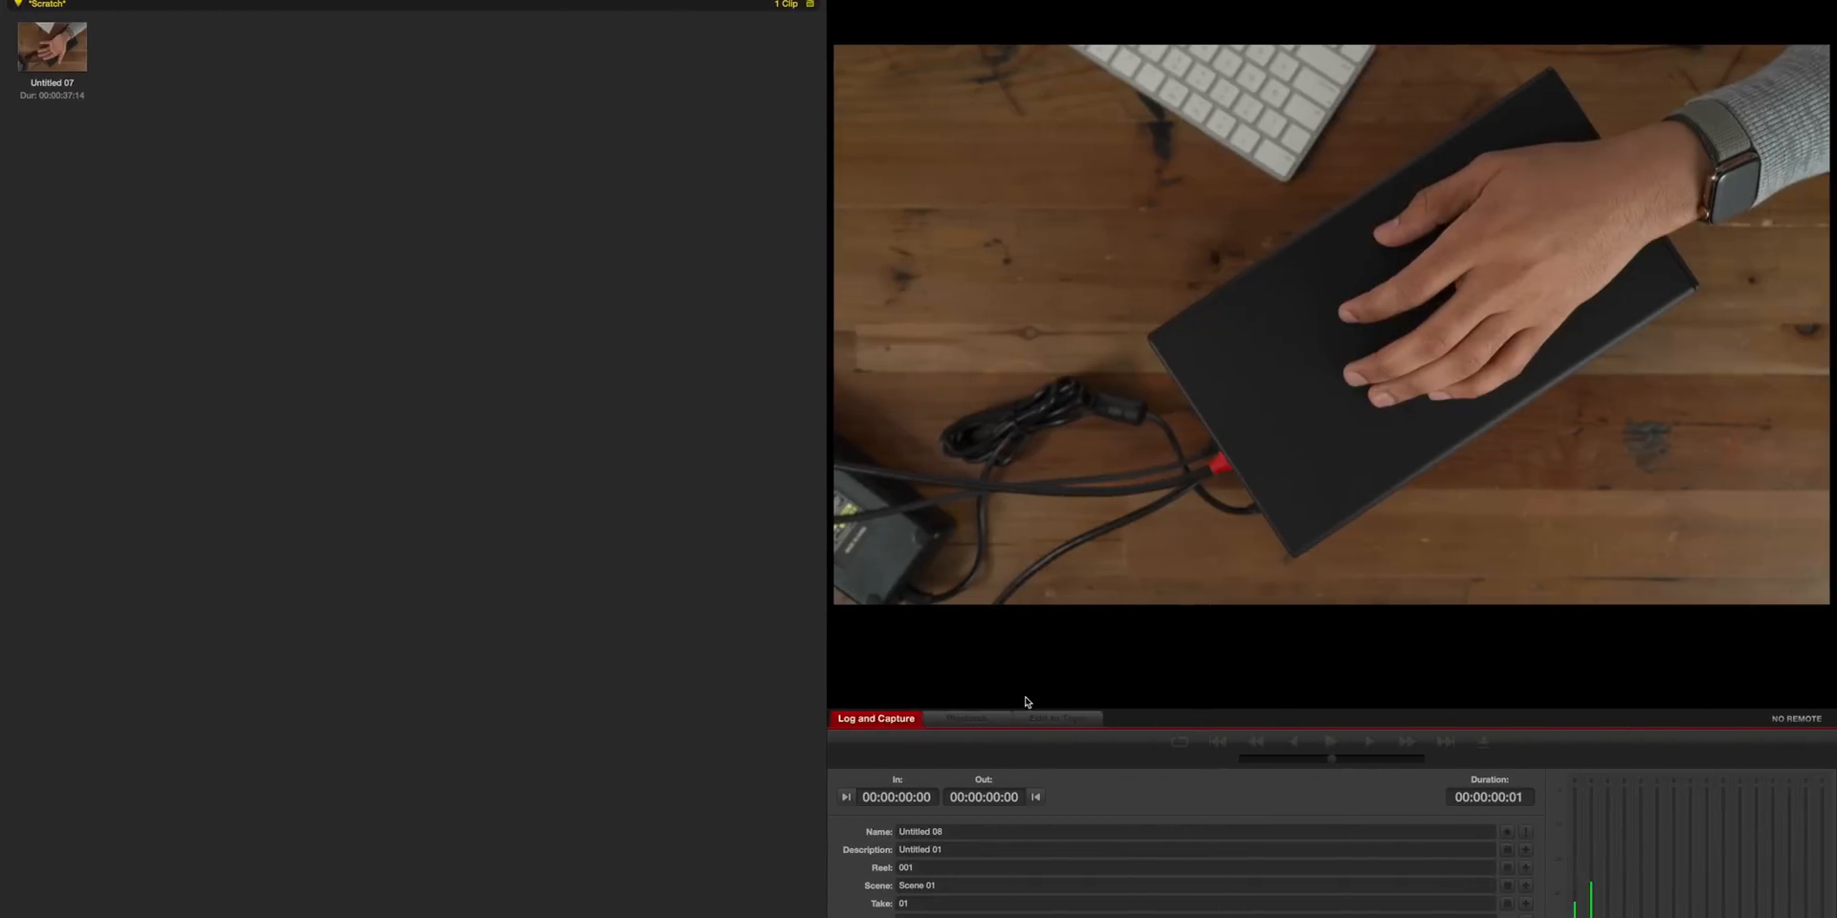